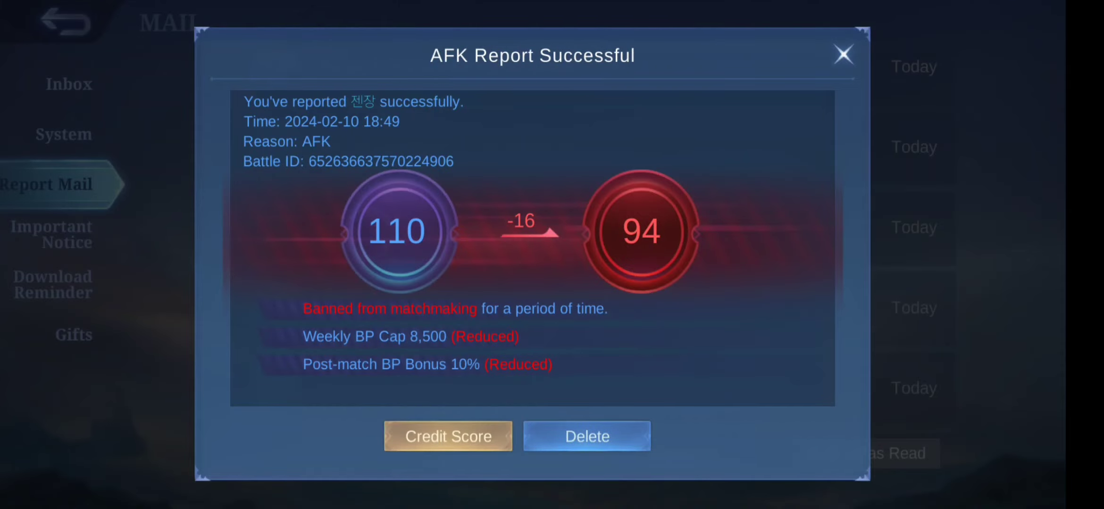
# Dismiss the AFK Report Successful popup to show the verbal abuse Report Mail list.
pyautogui.click(842, 55)
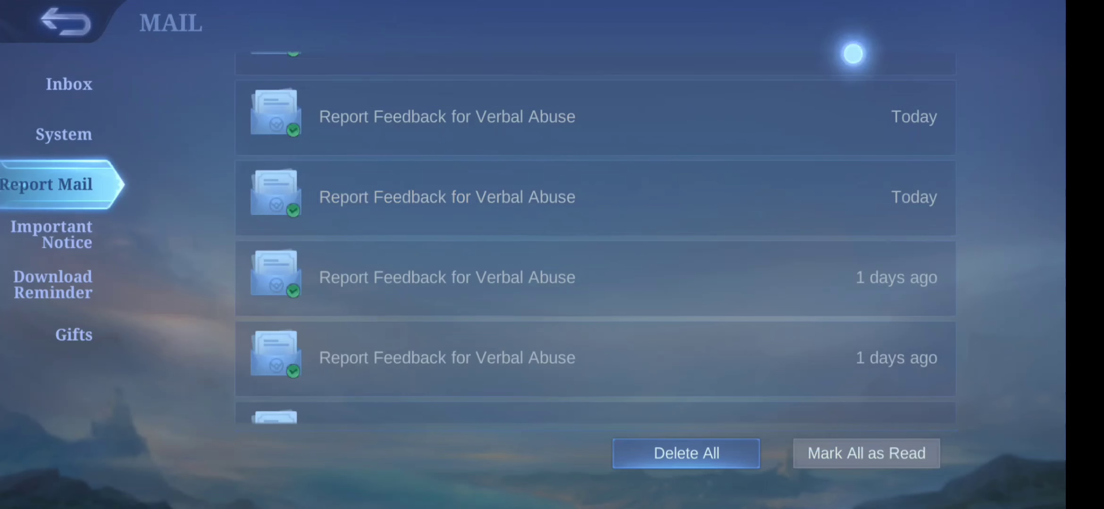
pyautogui.click(446, 117)
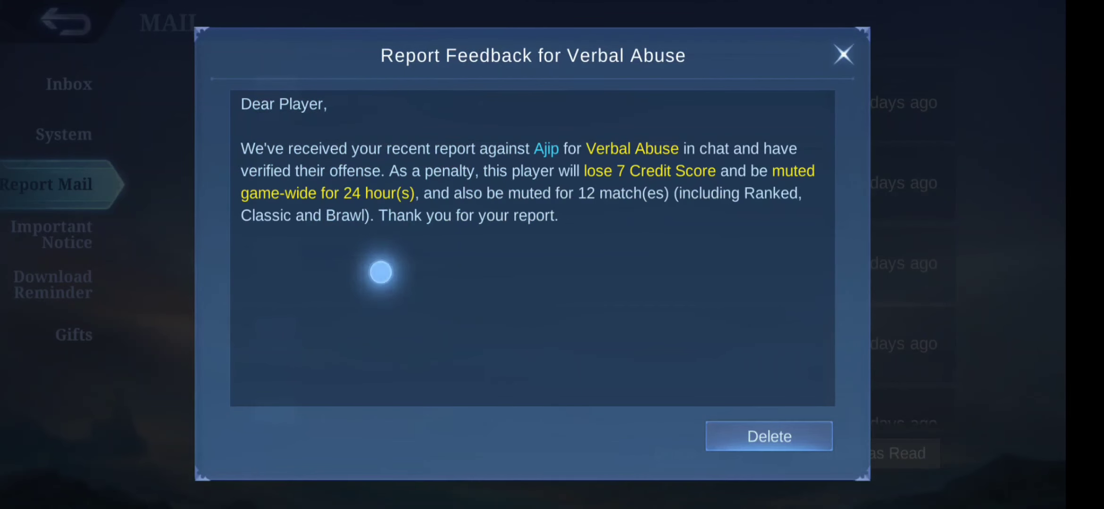
pyautogui.click(843, 55)
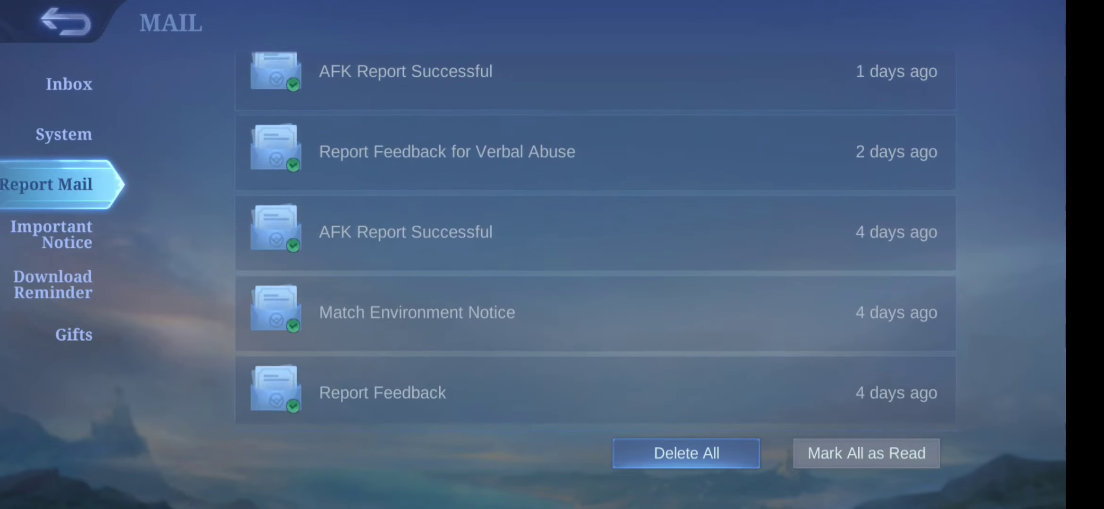